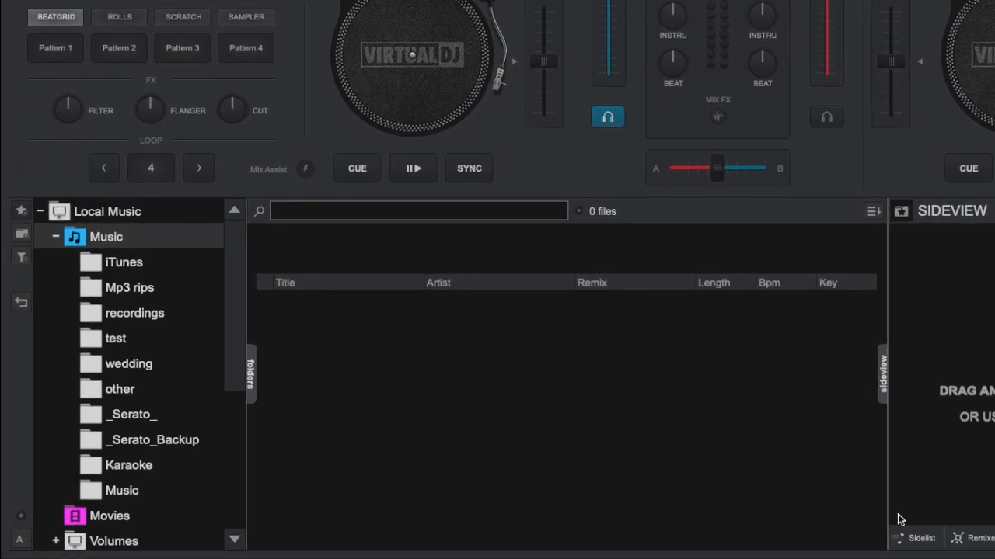
{"action": "mouse_move", "coordinate": [521, 393]}
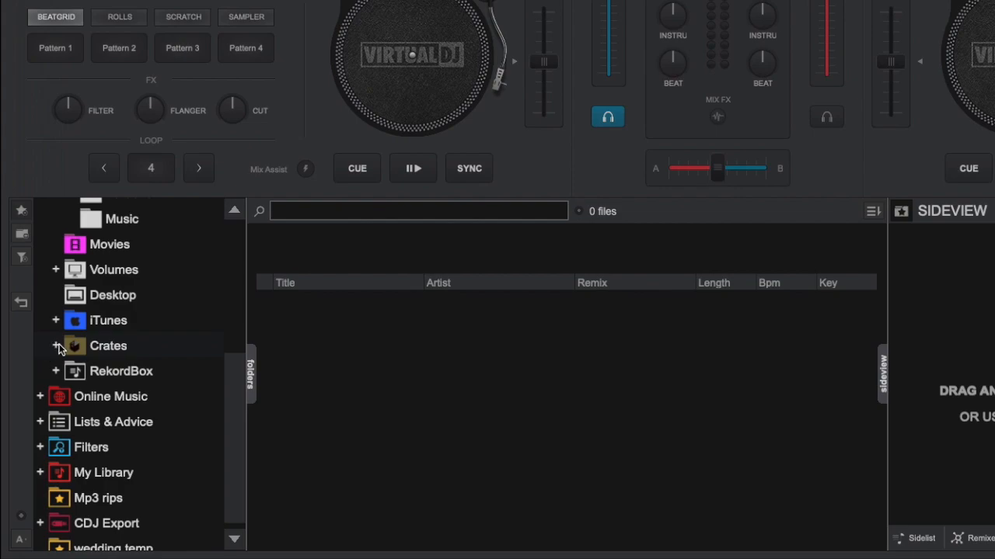
Step: Expand the Crates folder and open the Anthems House crate
{"action": "left_click", "coordinate": [55, 346]}
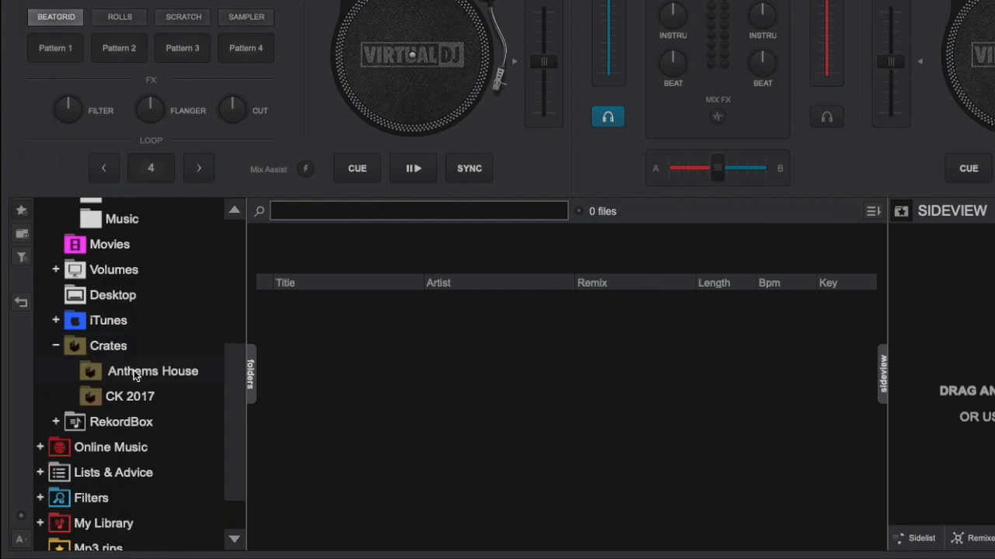
{"action": "left_click", "coordinate": [152, 370]}
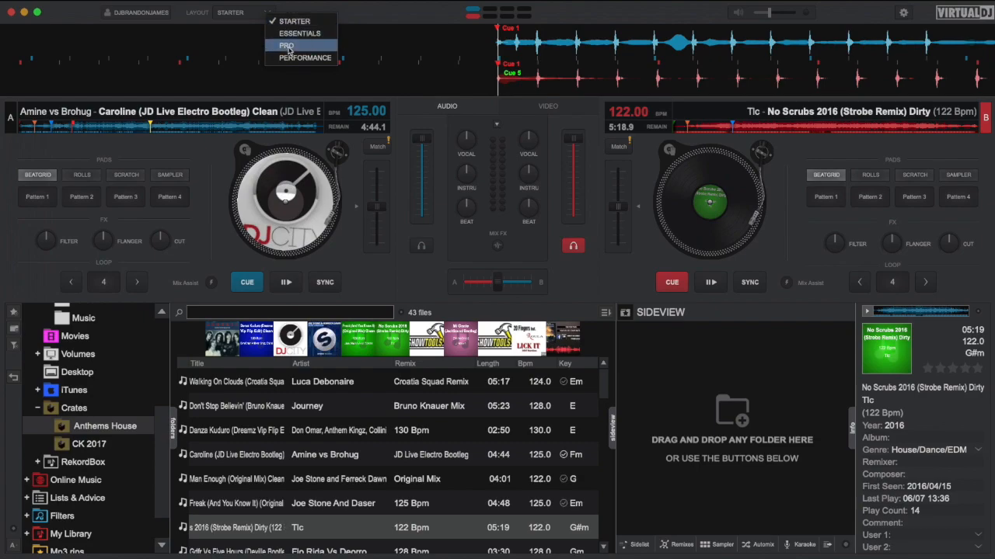
Step: Switch the VirtualDJ interface to the Performance layout
{"action": "left_click", "coordinate": [304, 57]}
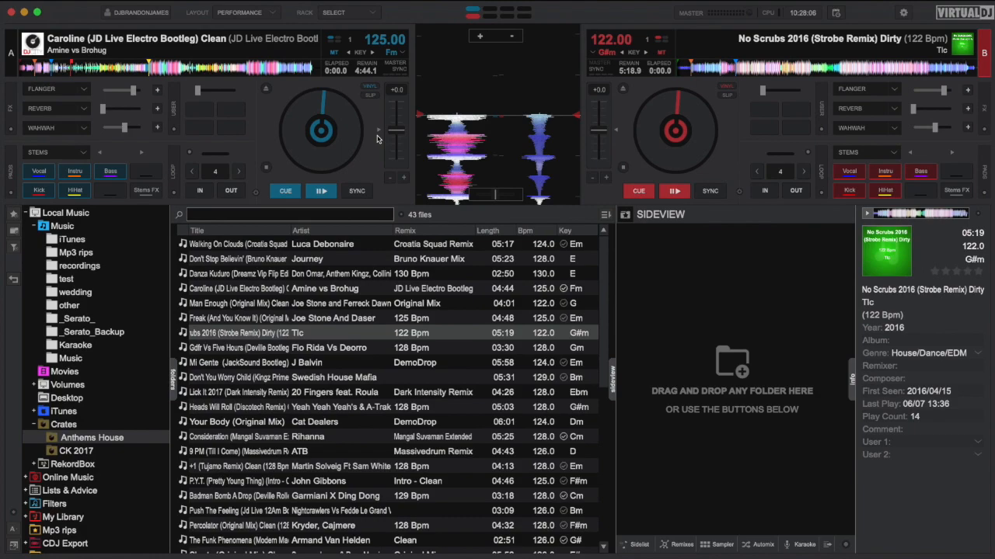
Step: Set the jogwheel display to Needle + Text
{"action": "left_click", "coordinate": [240, 13]}
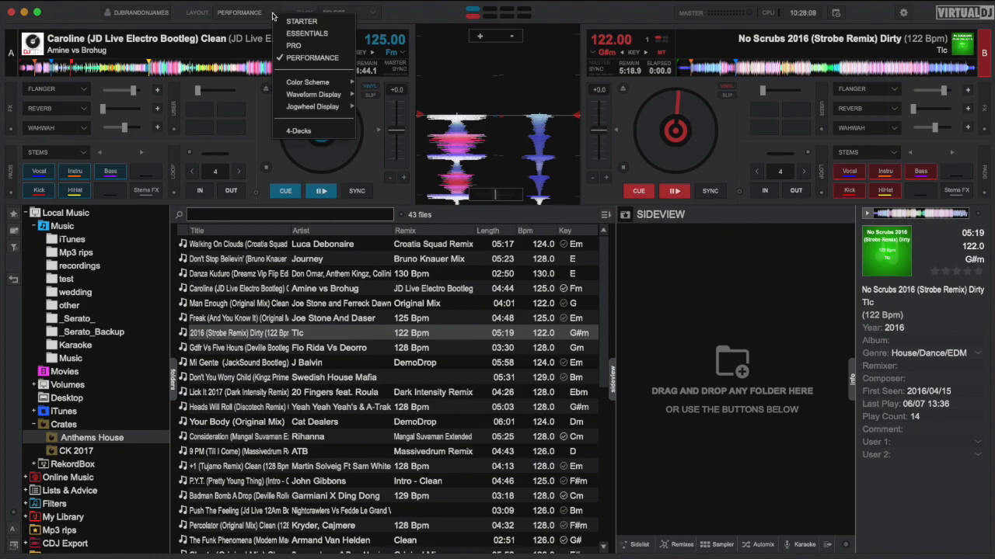
{"action": "mouse_move", "coordinate": [311, 106]}
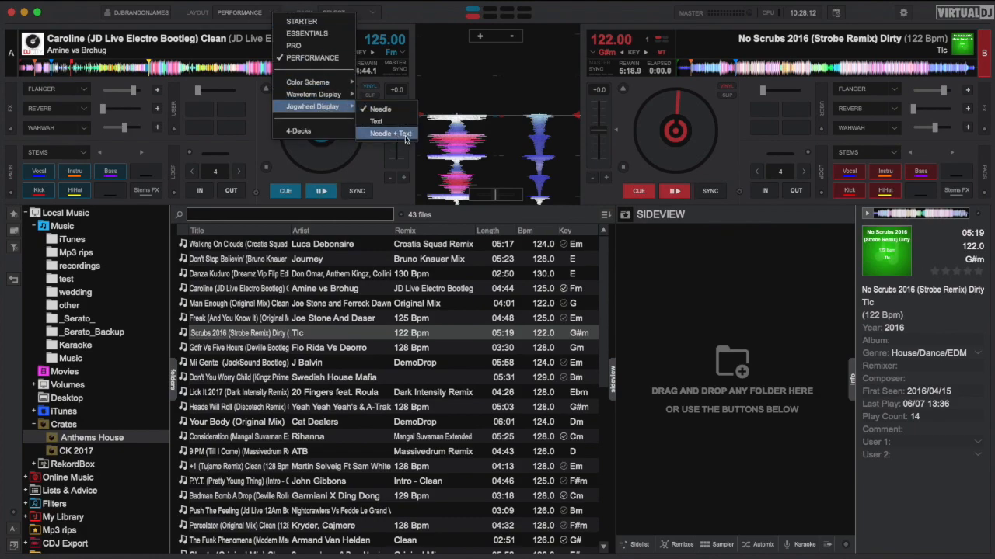
{"action": "left_click", "coordinate": [391, 132]}
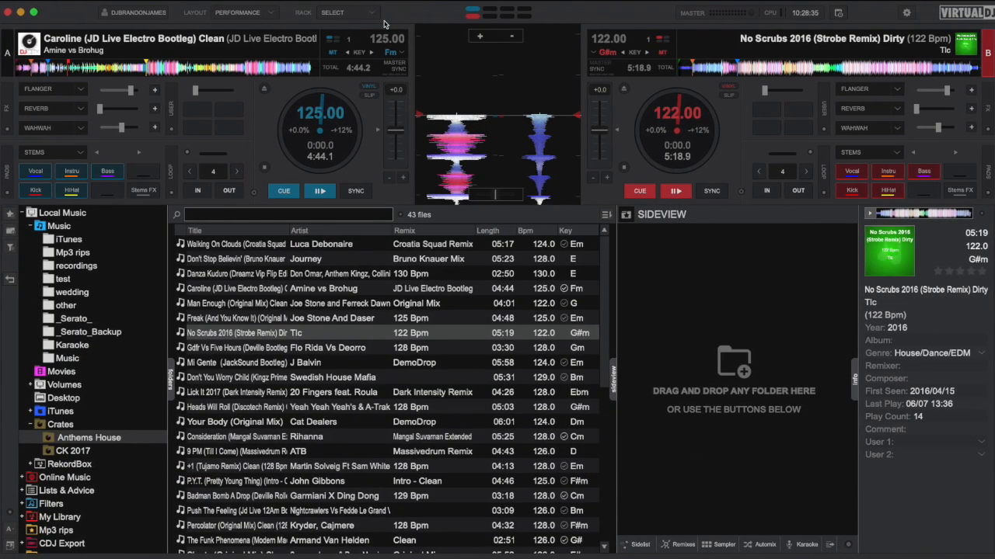
Step: Set the keyboard mapping to factory default (Serato compat.) and close Settings
{"action": "left_click", "coordinate": [906, 13]}
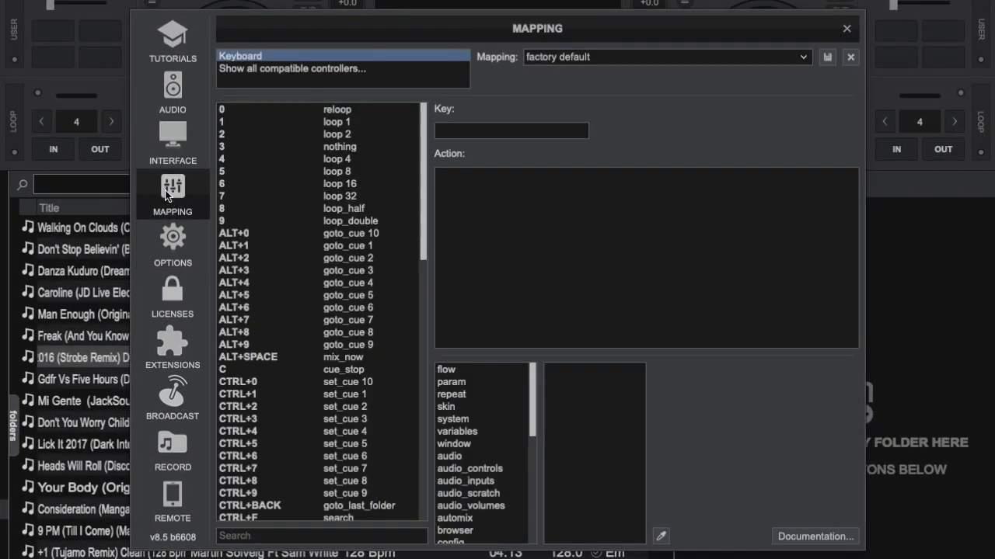
{"action": "left_click", "coordinate": [804, 57]}
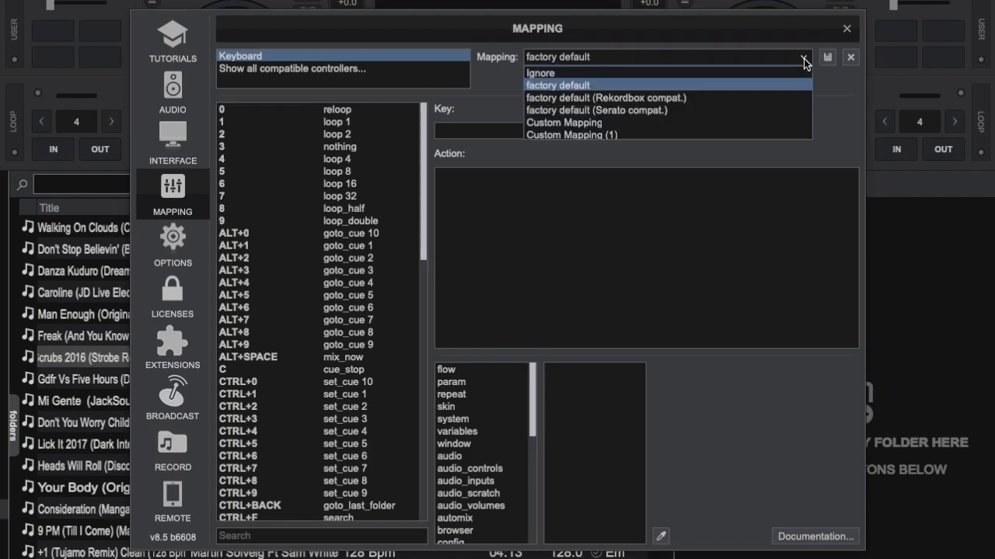
{"action": "left_click", "coordinate": [596, 110]}
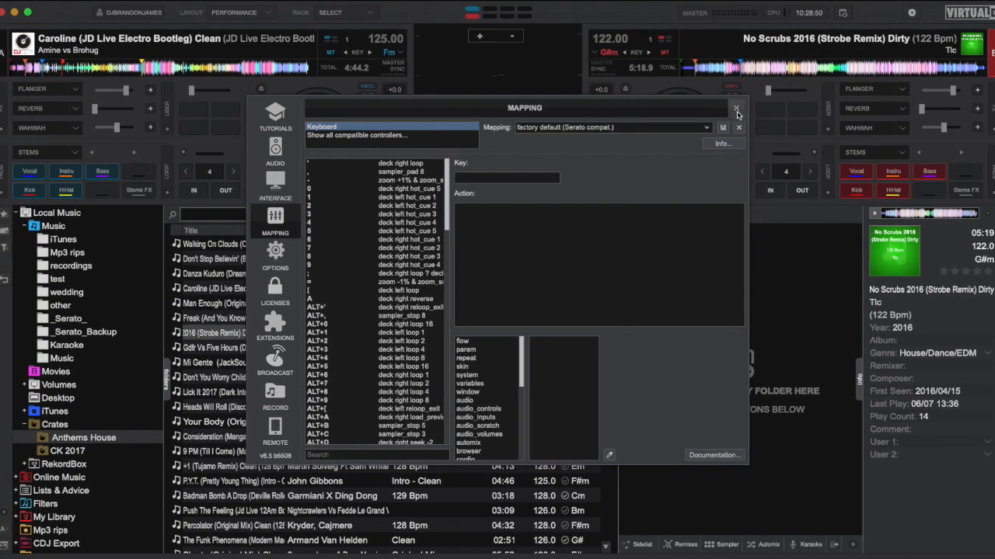
{"action": "left_click", "coordinate": [736, 108]}
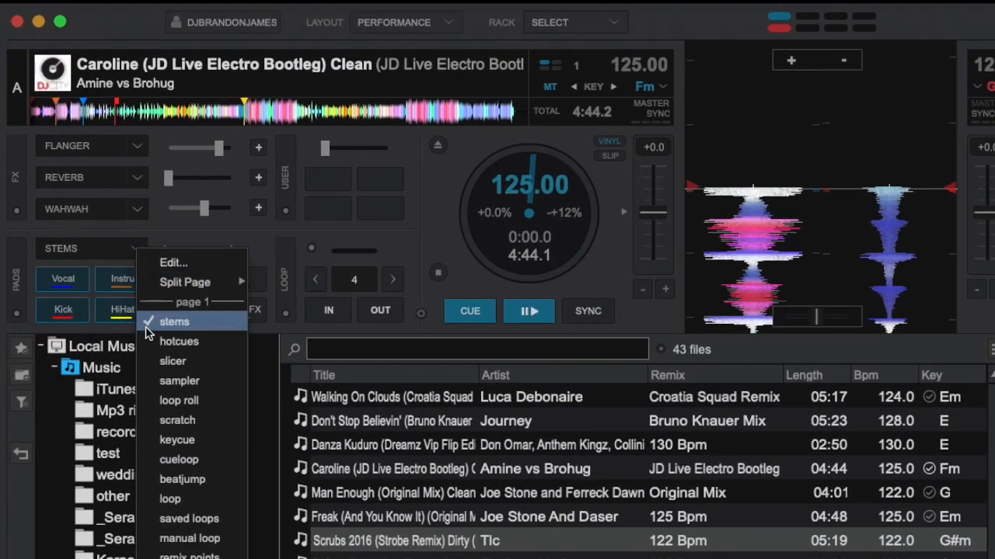
Step: Switch deck A's pads to hotcues and trigger Cue 1
{"action": "left_click", "coordinate": [178, 341]}
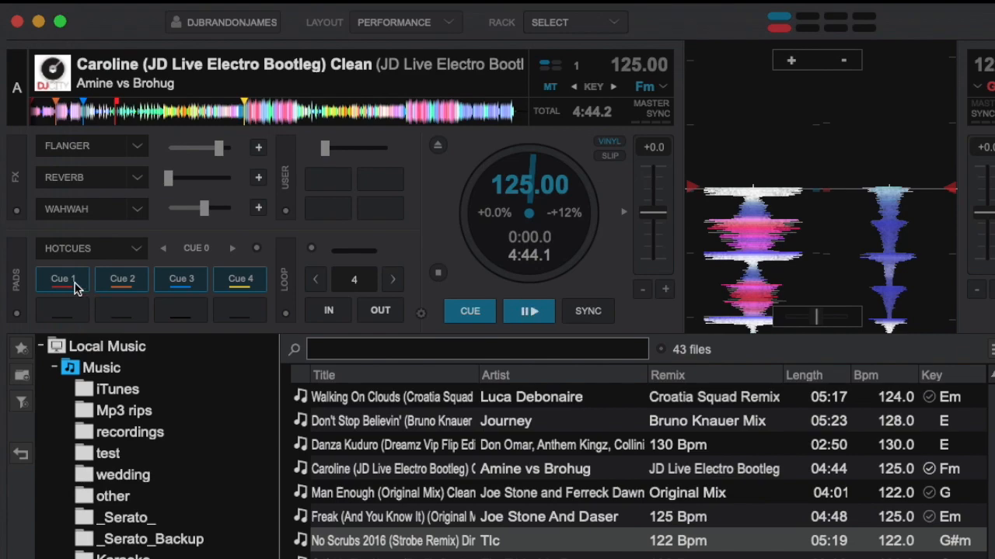
{"action": "left_click", "coordinate": [469, 311]}
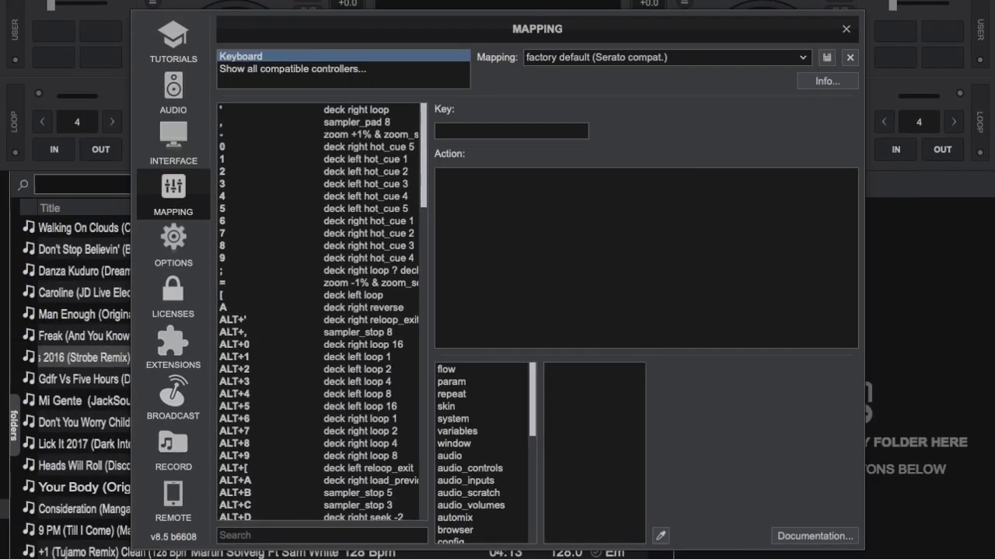
Step: Search Options for 'hot' and set hotcueMode to stutter
{"action": "left_click", "coordinate": [172, 245]}
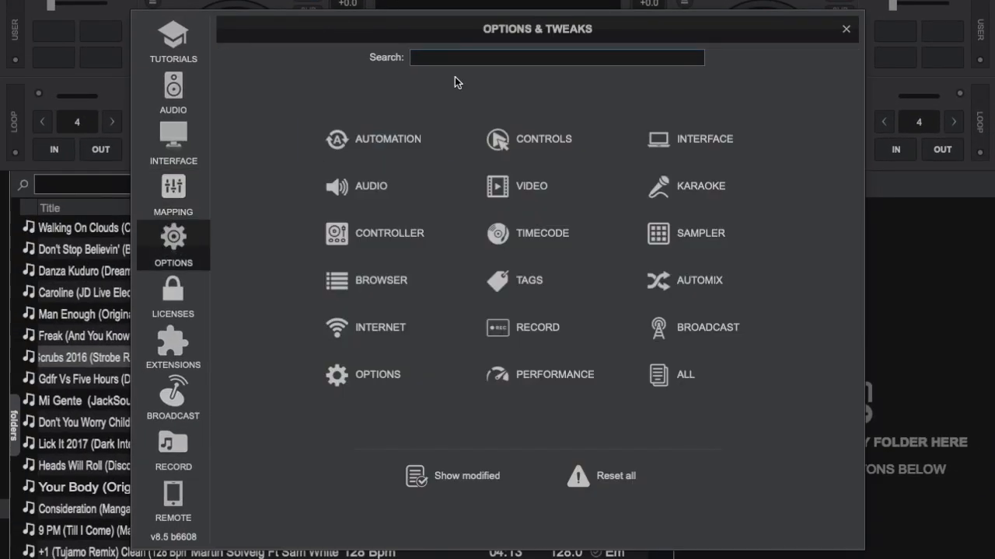
{"action": "type", "text": "hotcue"}
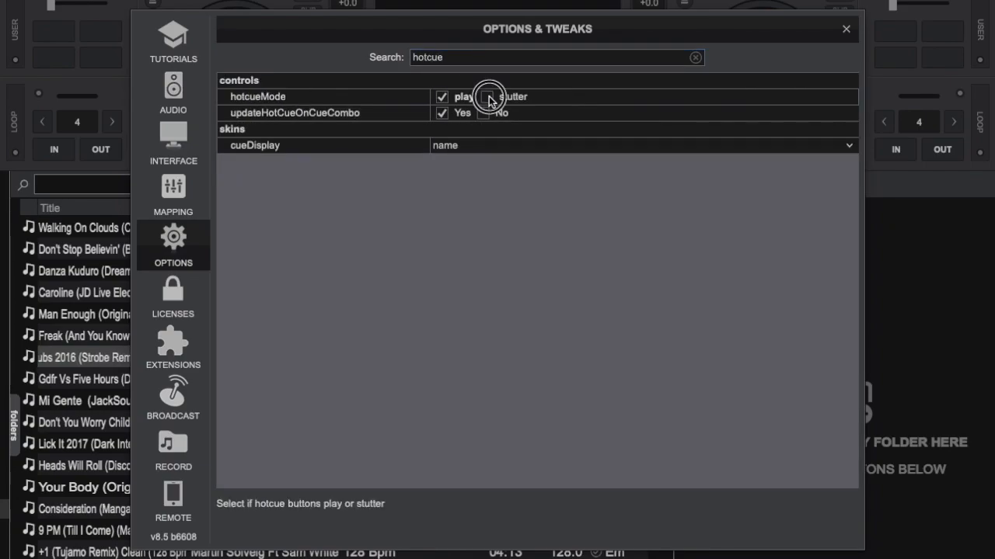
{"action": "left_click", "coordinate": [845, 29]}
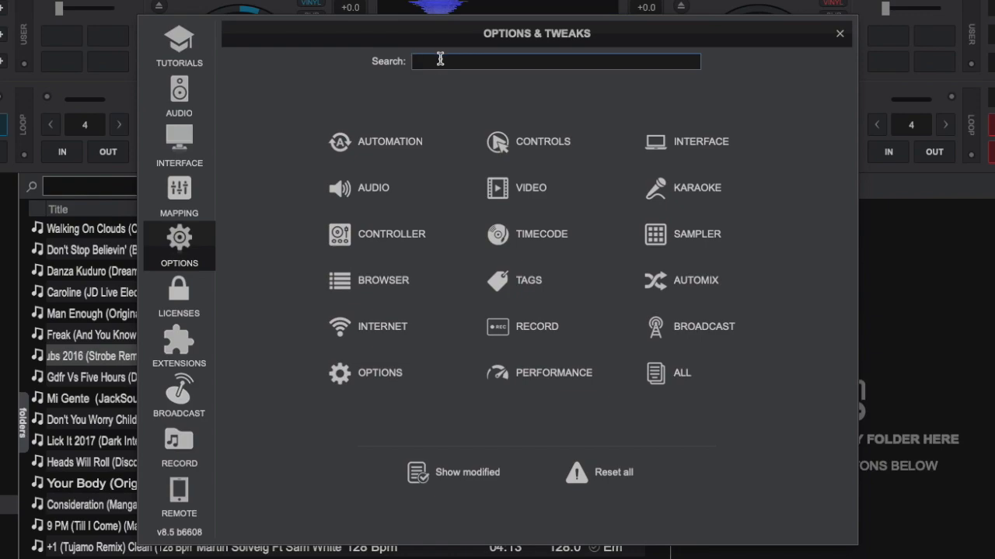
Step: Search Options for 'keep' and enable keepPlayingPastEnd and keepPlayStatusOnLoadSong
{"action": "type", "text": "keepplay"}
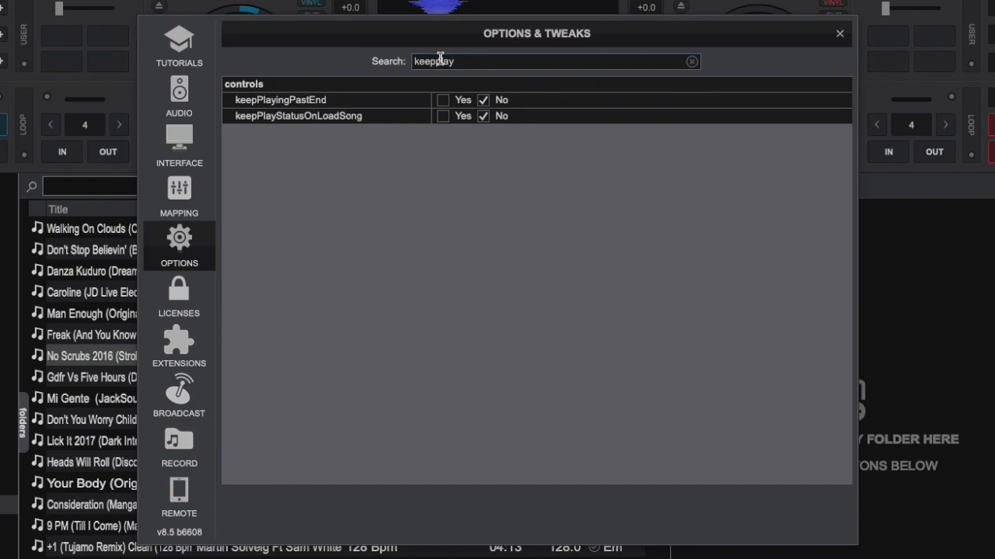
{"action": "left_click", "coordinate": [442, 99]}
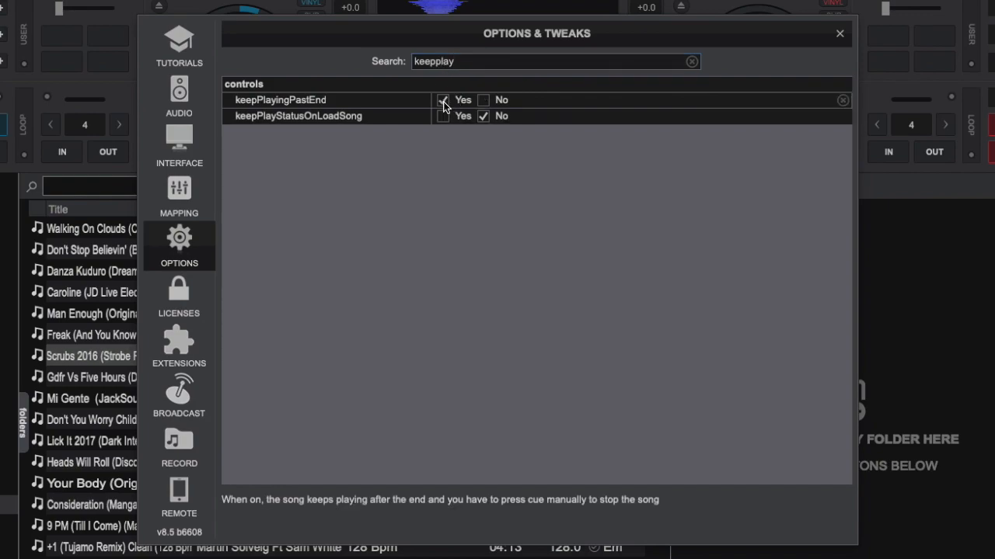
{"action": "left_click", "coordinate": [443, 99]}
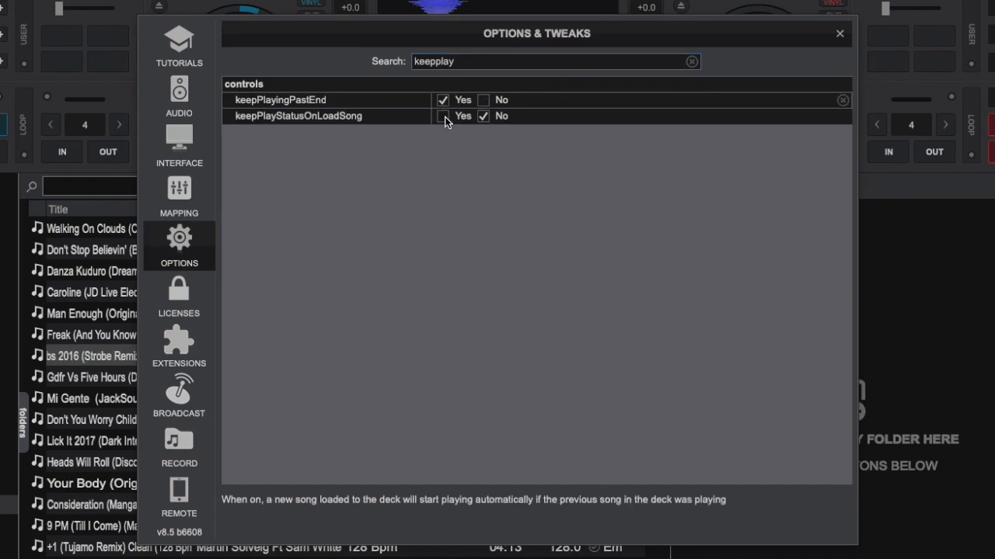
{"action": "left_click", "coordinate": [443, 116]}
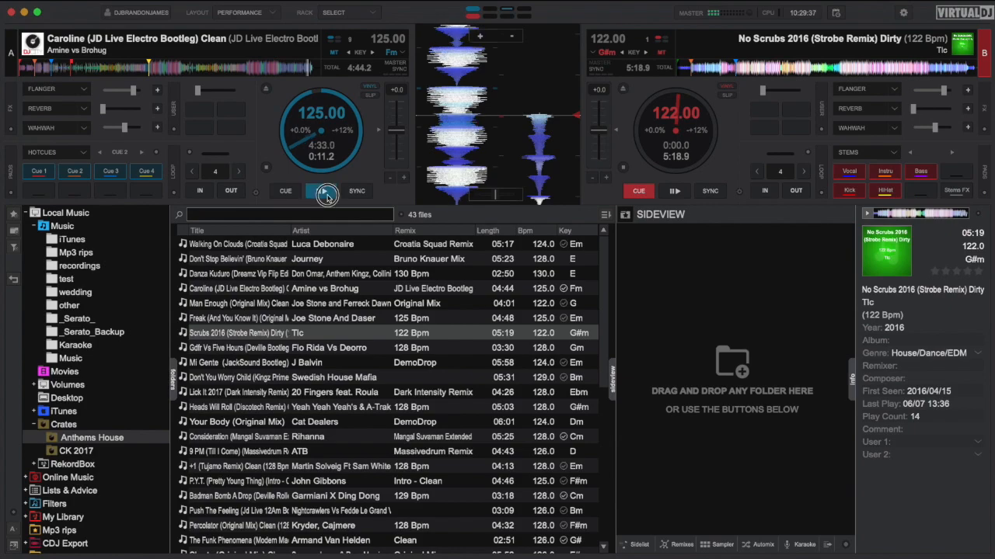
Step: Play the Caroline track on deck A
{"action": "left_click", "coordinate": [321, 190]}
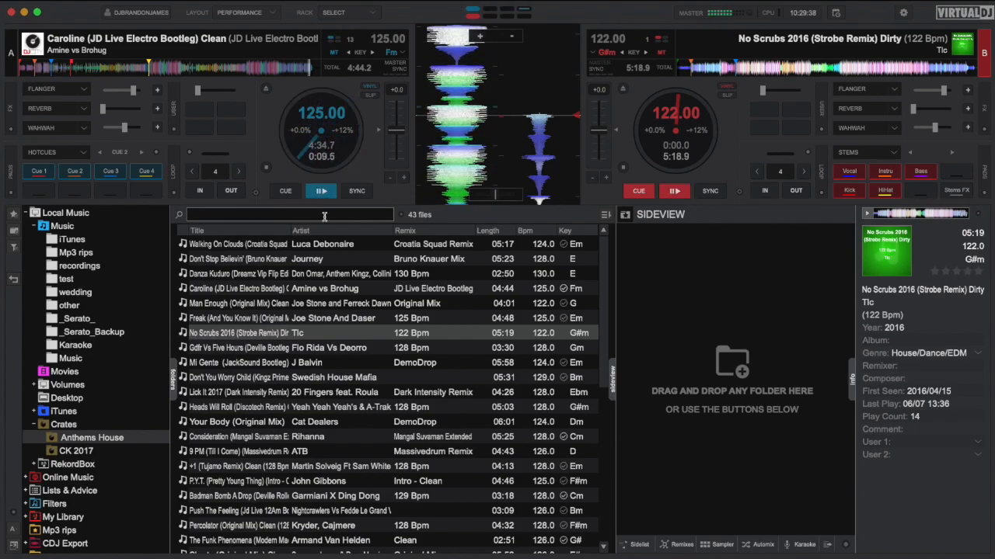